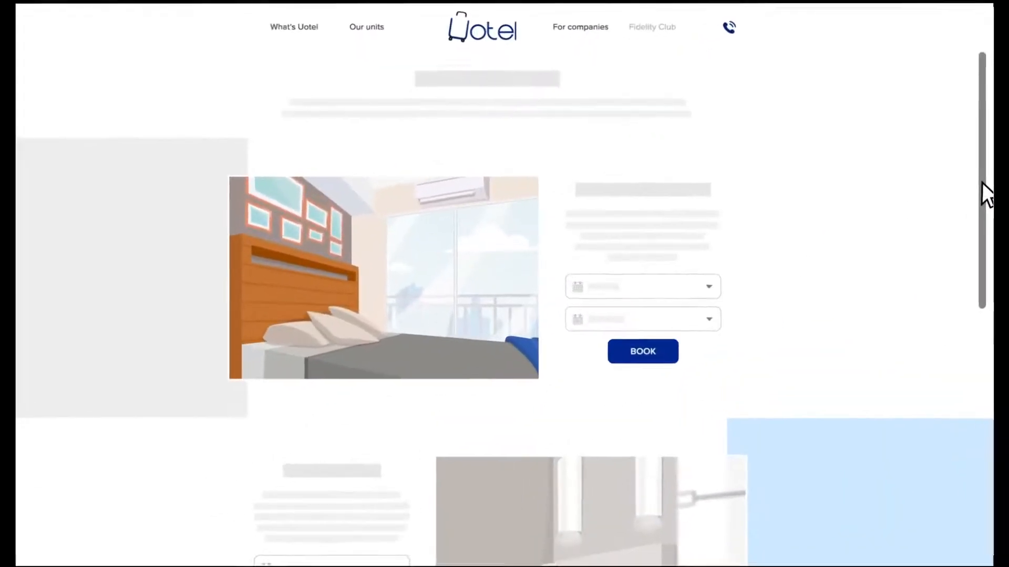
pyautogui.scroll(-3)
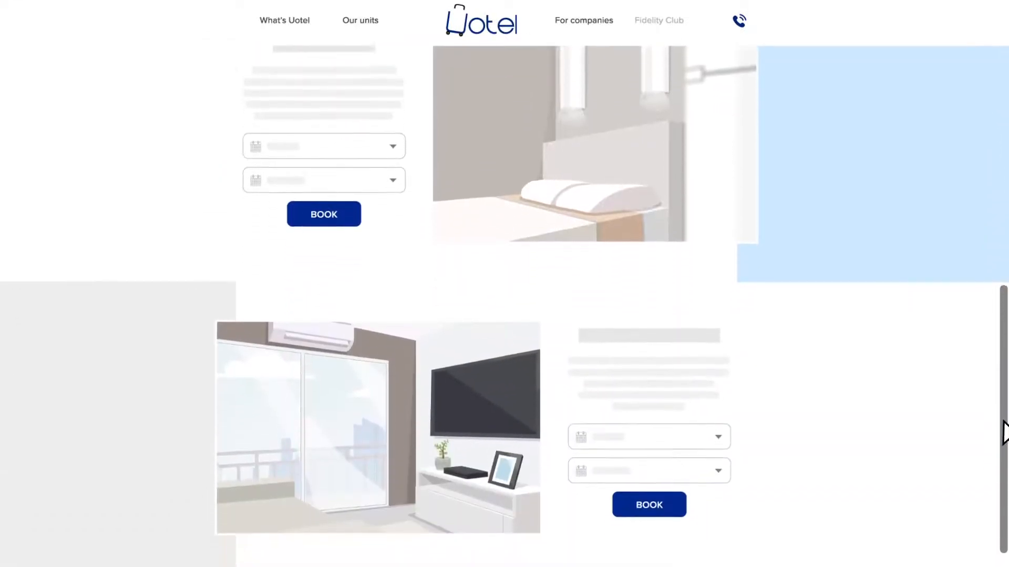